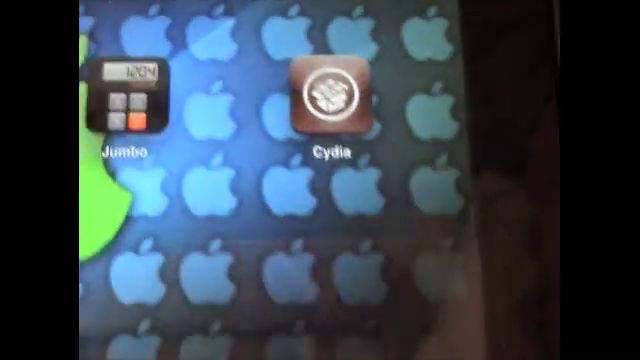
Launch Cydia from the home screen so its Sections list of package categories appears
click(320, 94)
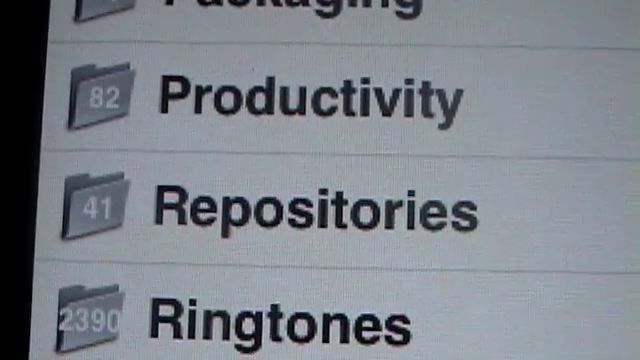
Scroll the sections to the StephWiz package and install it through Confirm to completion
scroll(down, 3)
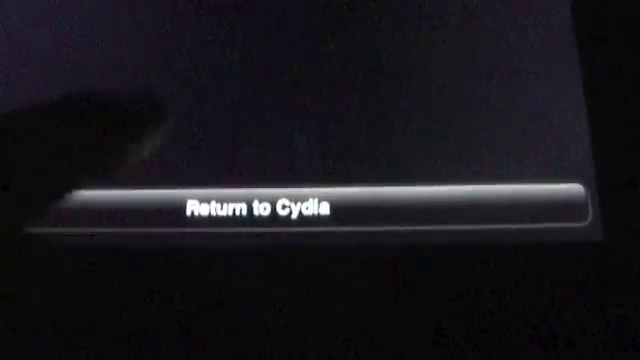
Return to Cydia after the install and search for 'all s' to list All Sources
click(320, 206)
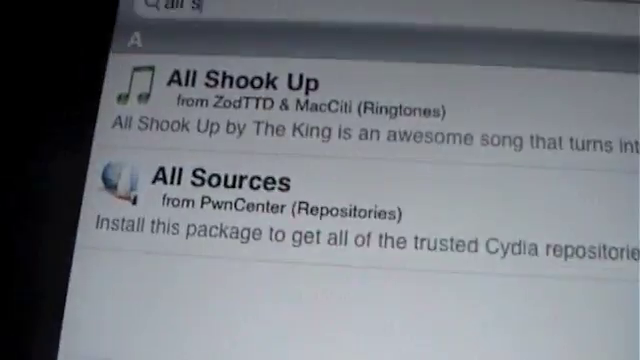